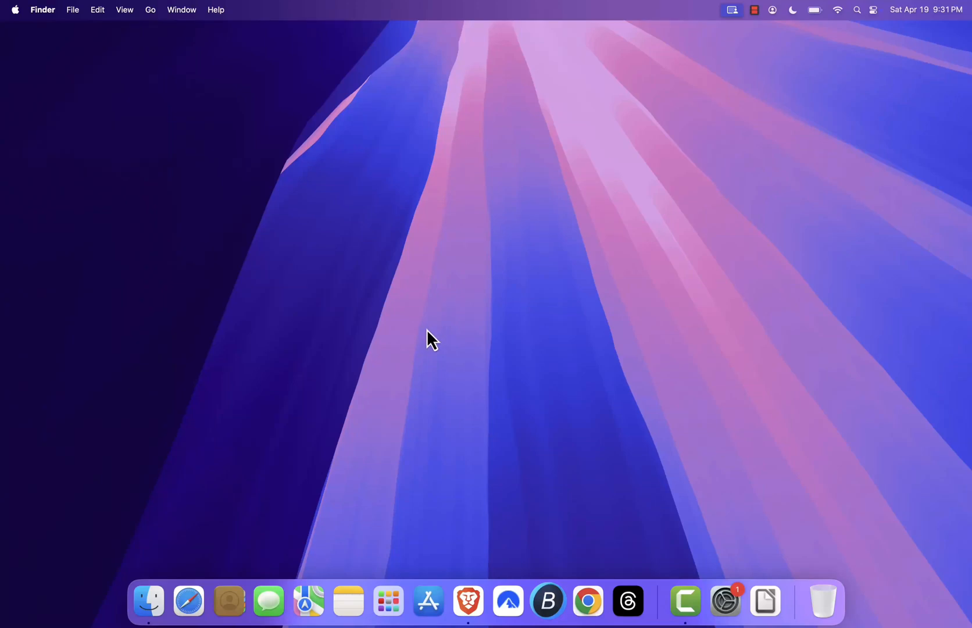
pyautogui.moveTo(536, 362)
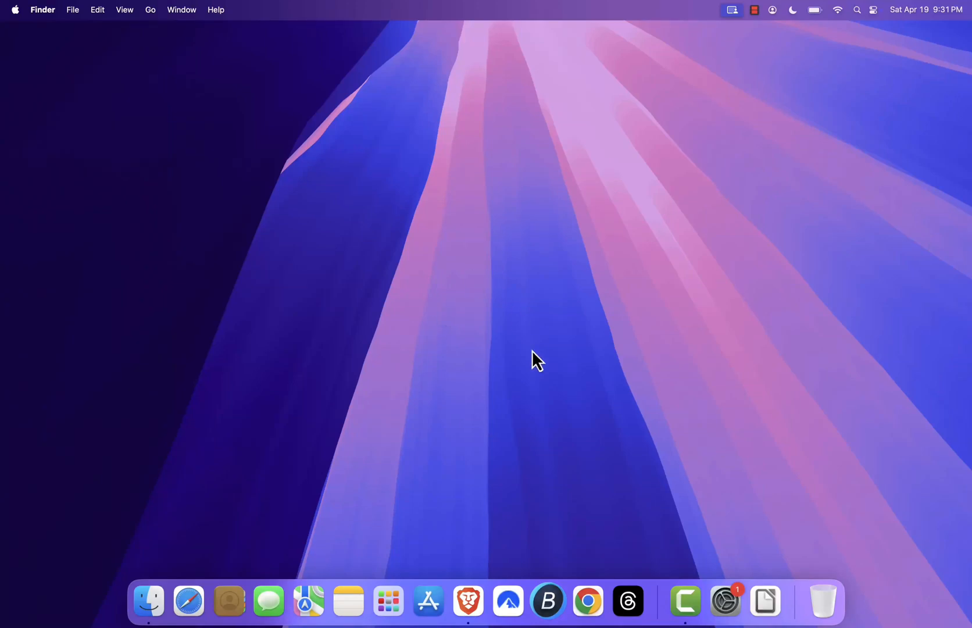
pyautogui.moveTo(476, 286)
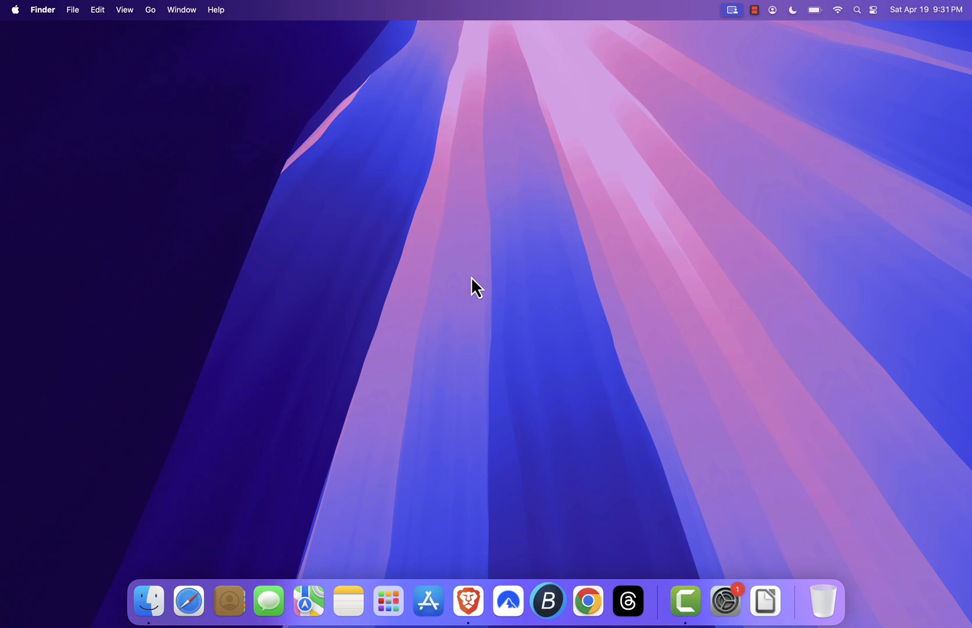
pyautogui.moveTo(496, 293)
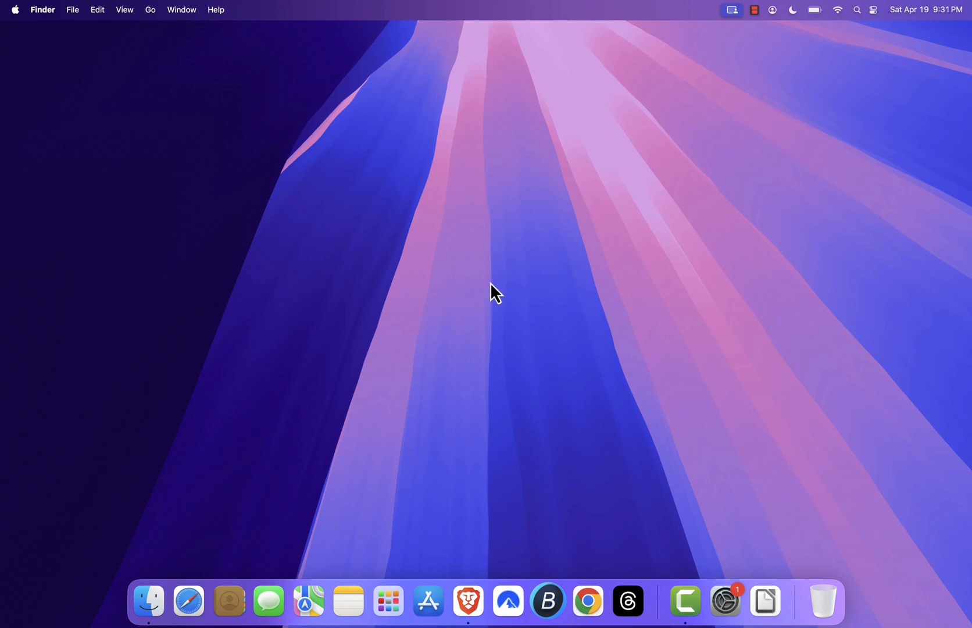
pyautogui.moveTo(508, 309)
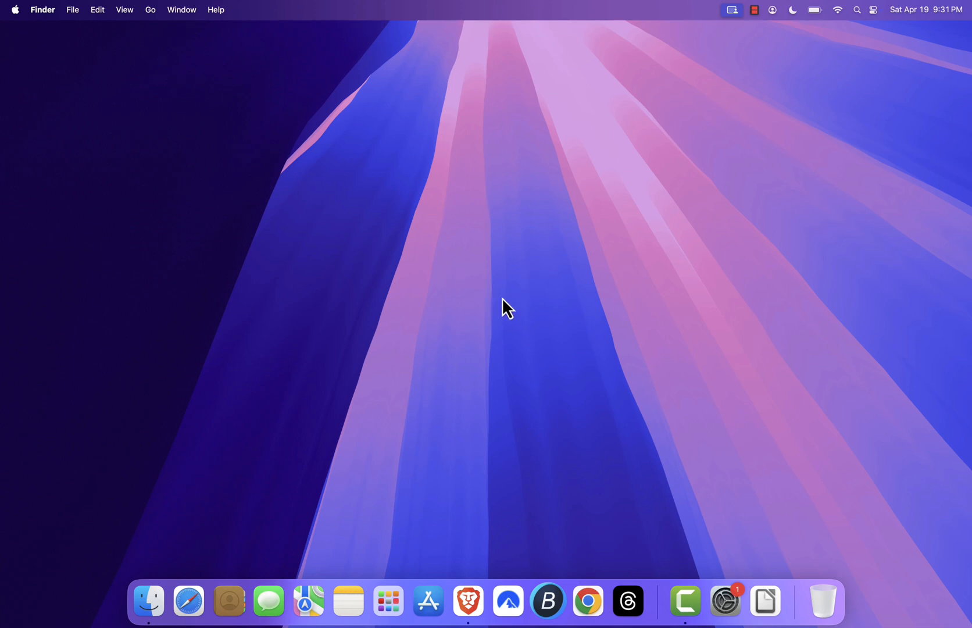
pyautogui.moveTo(520, 304)
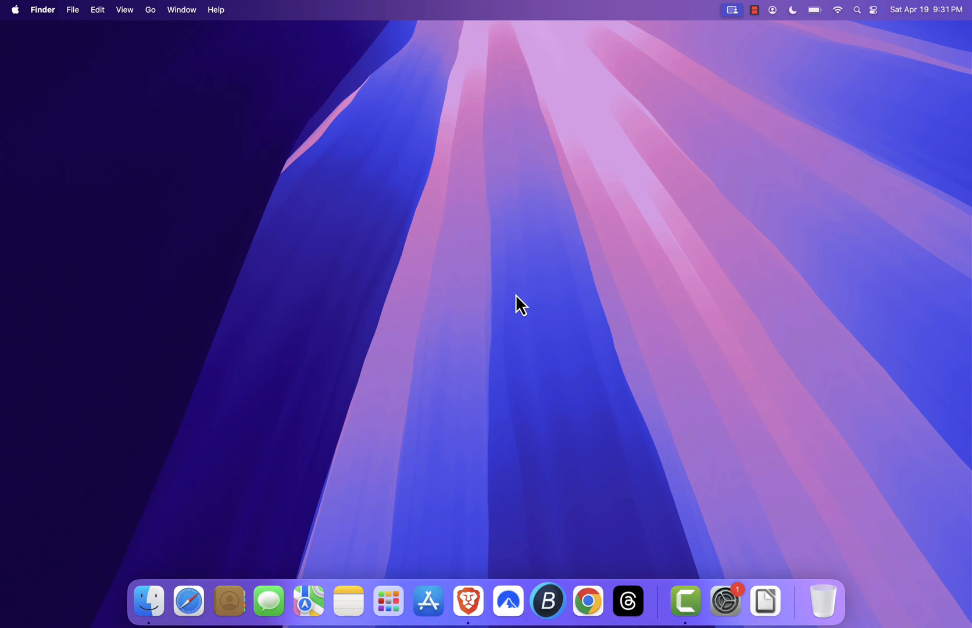
pyautogui.moveTo(473, 318)
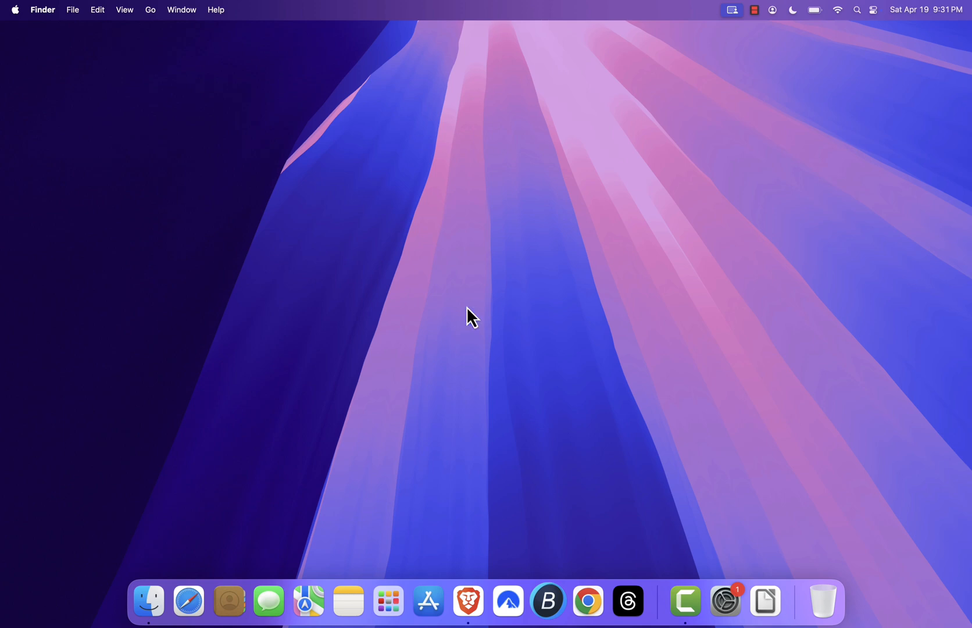
pyautogui.moveTo(589, 601)
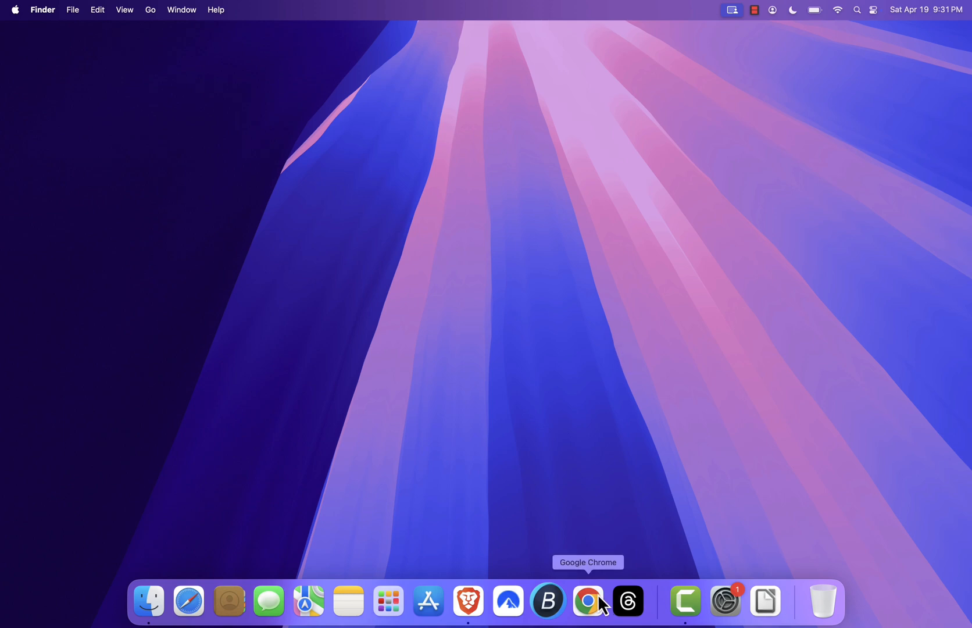
# Step: Launch Google Chrome from the Dock so it opens the photopea.com homepage
pyautogui.click(588, 600)
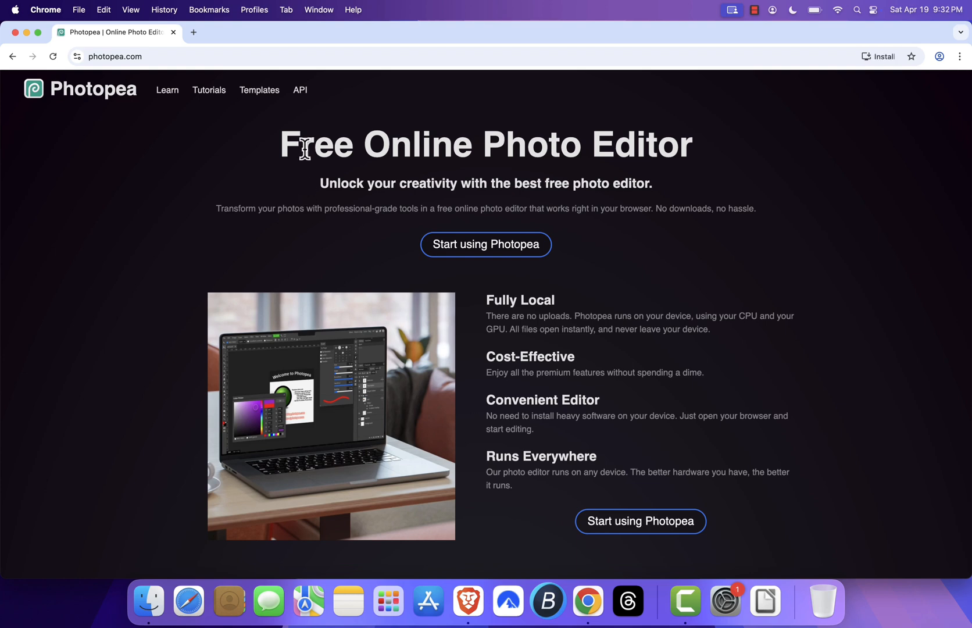
# Step: Start Photopea and create a new project from the Youtube Cover preset (2560×1440)
pyautogui.click(486, 243)
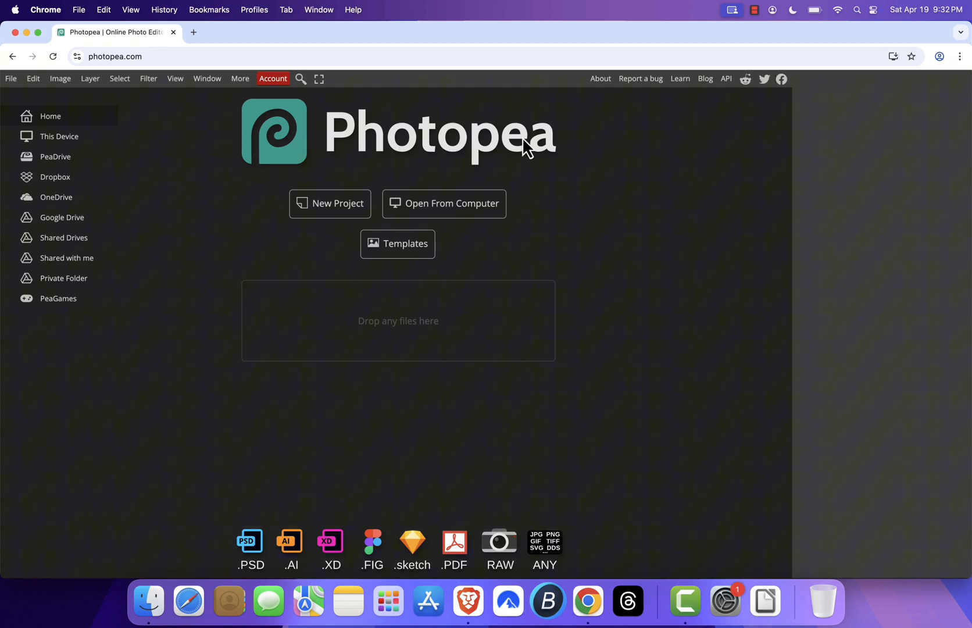
pyautogui.moveTo(318, 446)
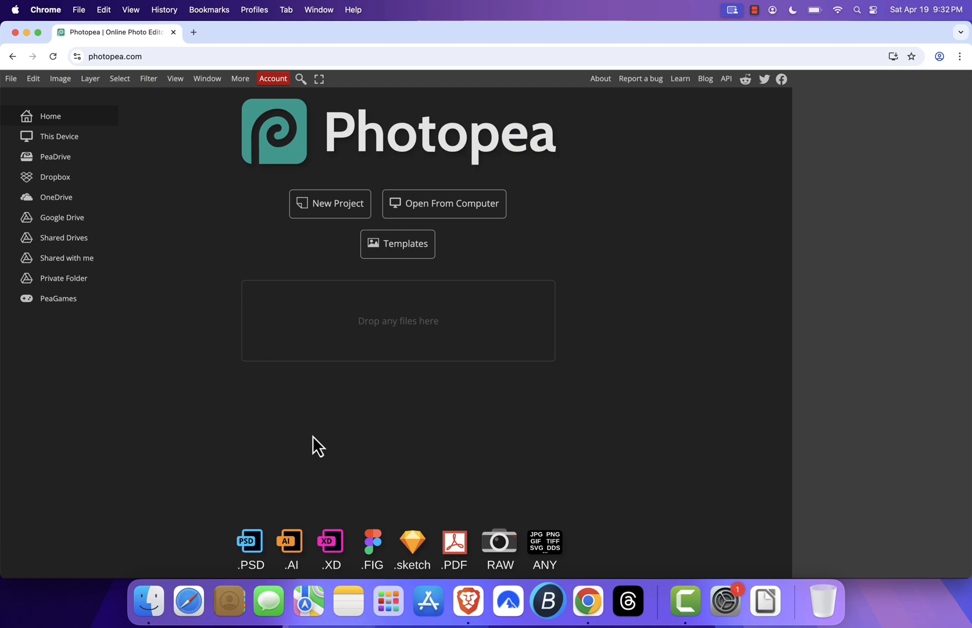
pyautogui.moveTo(555, 413)
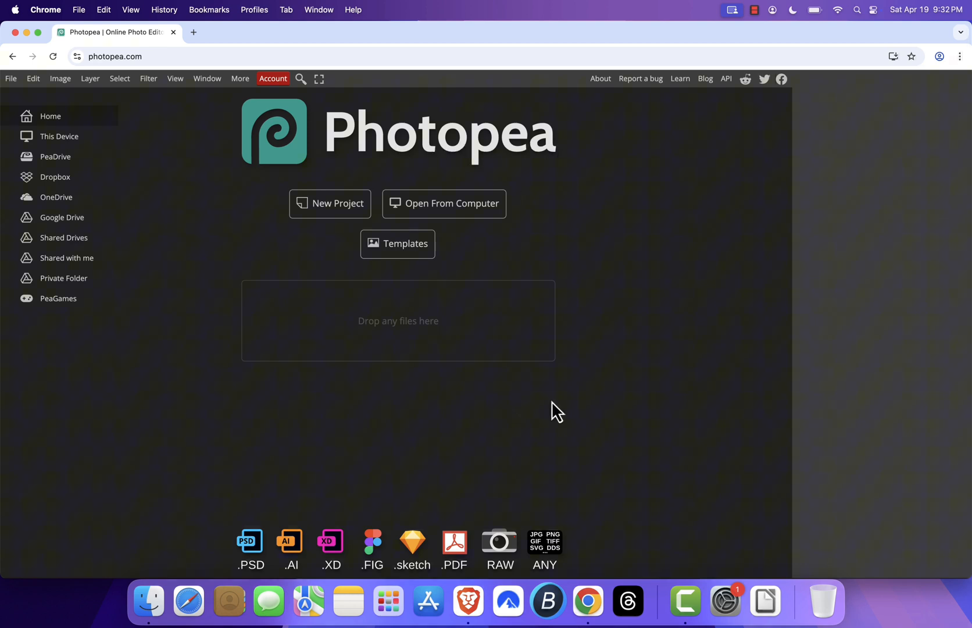
pyautogui.moveTo(241, 548)
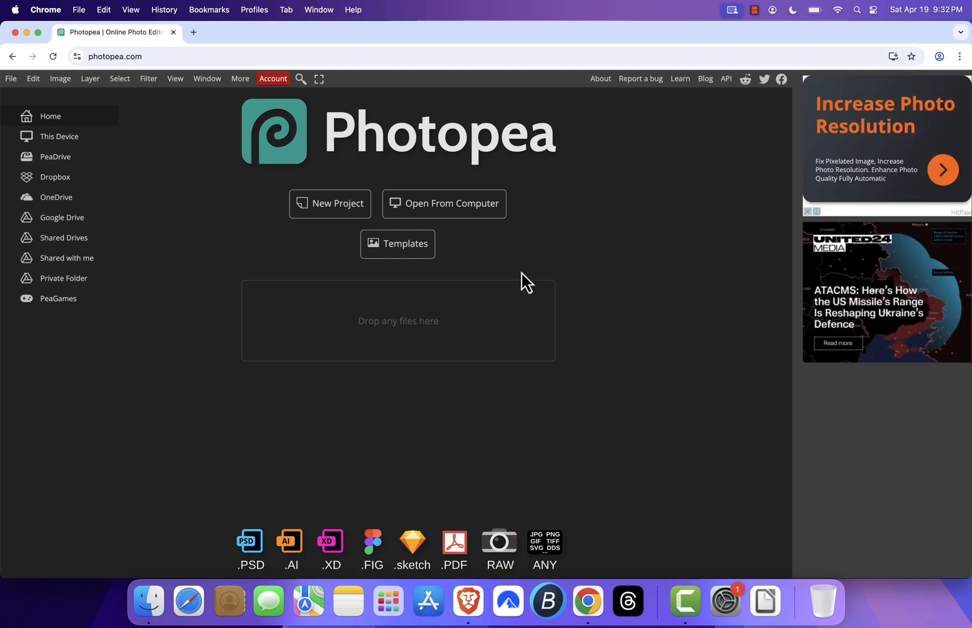
pyautogui.moveTo(444, 204)
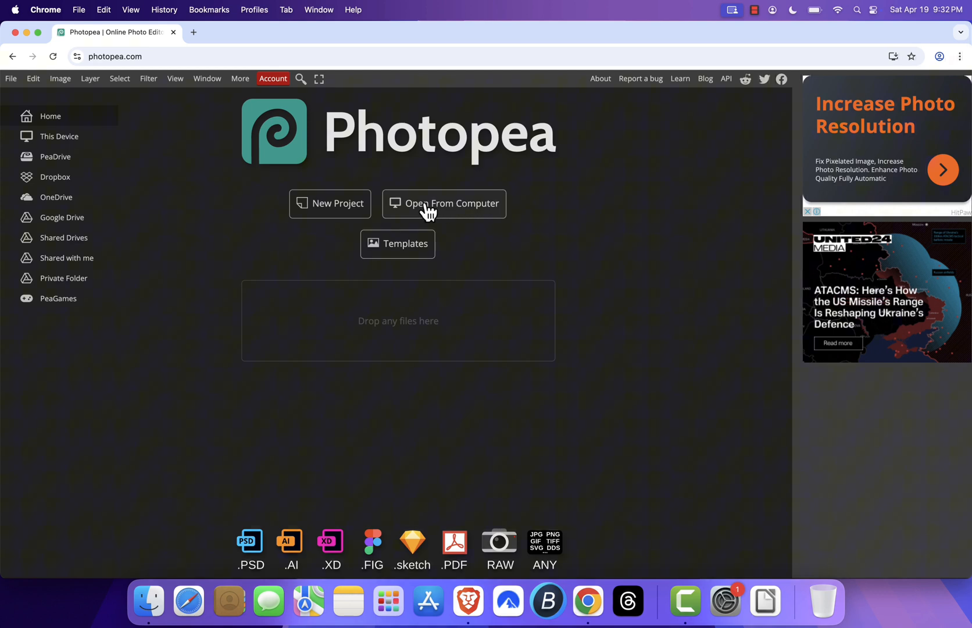
pyautogui.moveTo(342, 211)
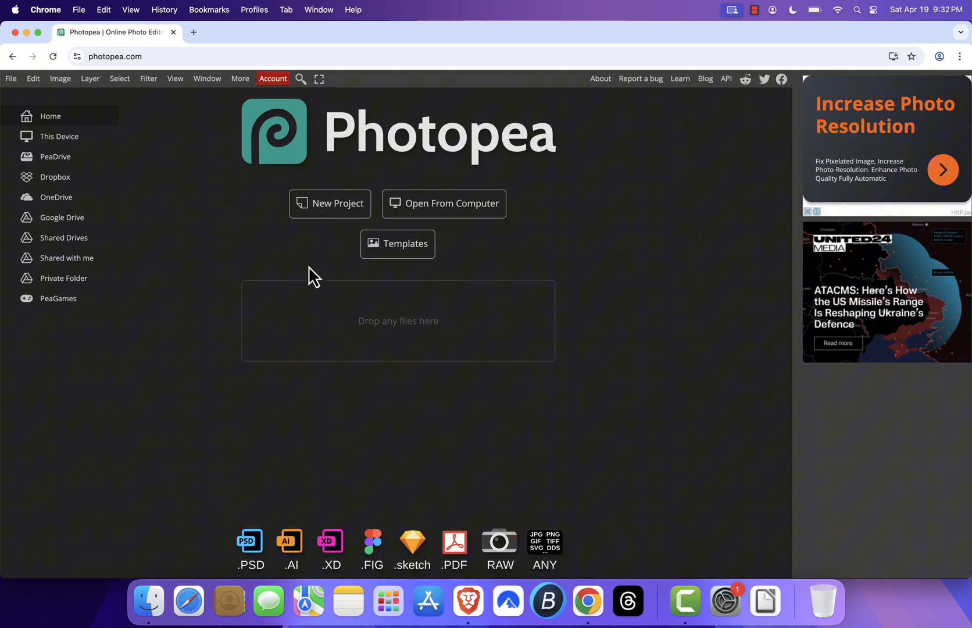
pyautogui.click(330, 204)
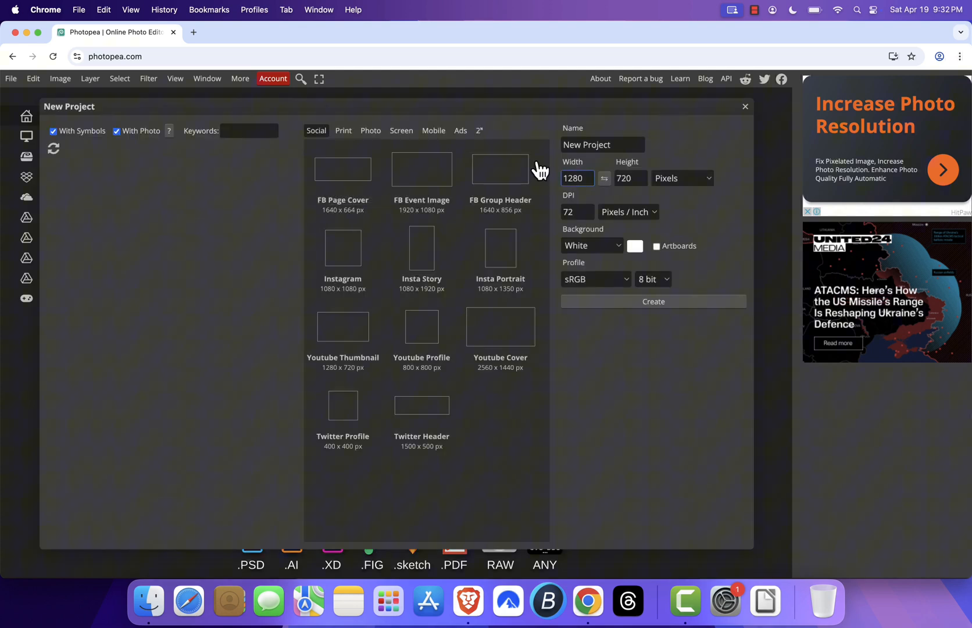
pyautogui.click(499, 326)
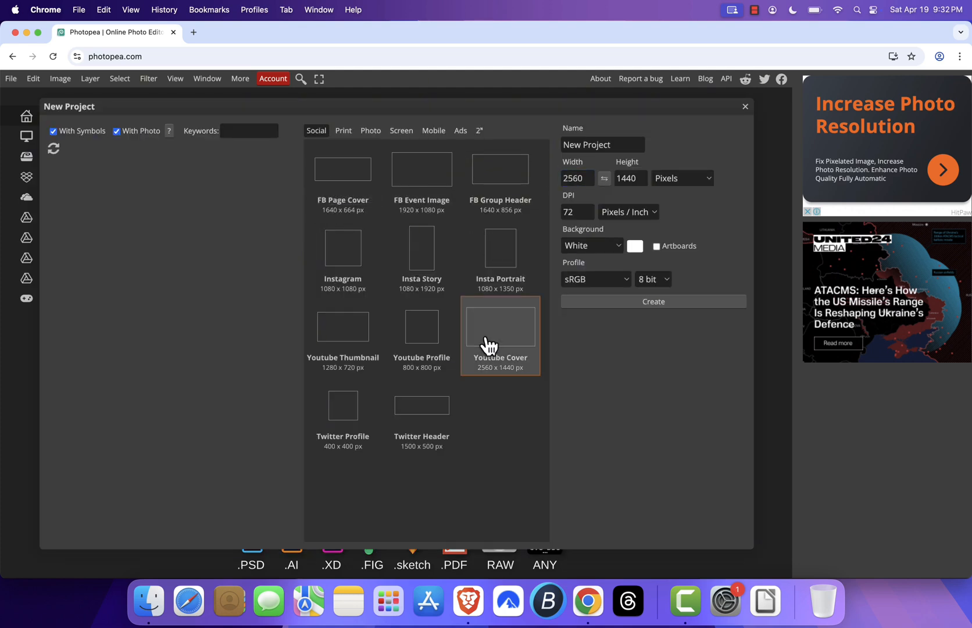
pyautogui.click(654, 301)
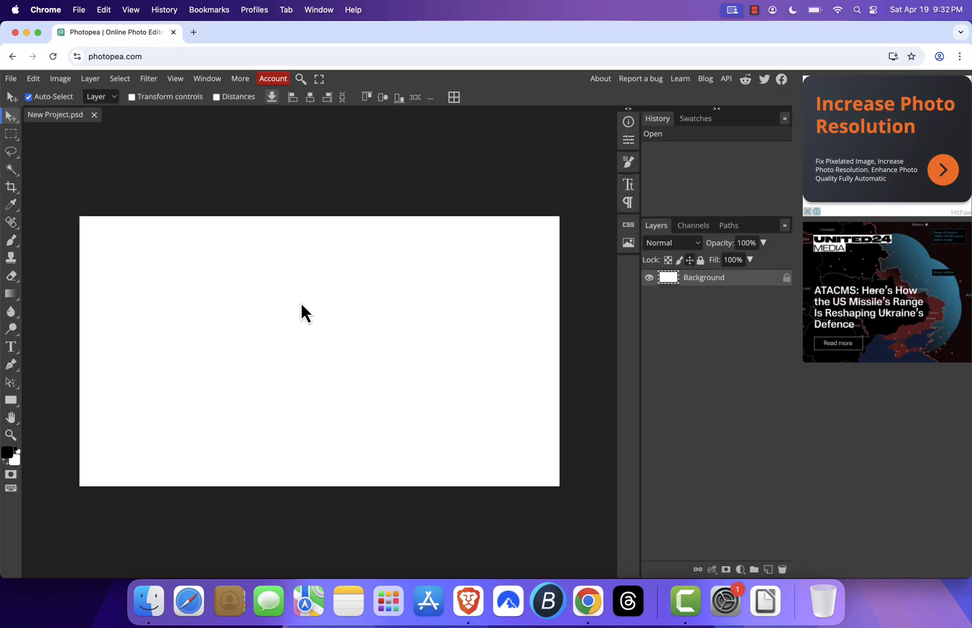
pyautogui.moveTo(268, 341)
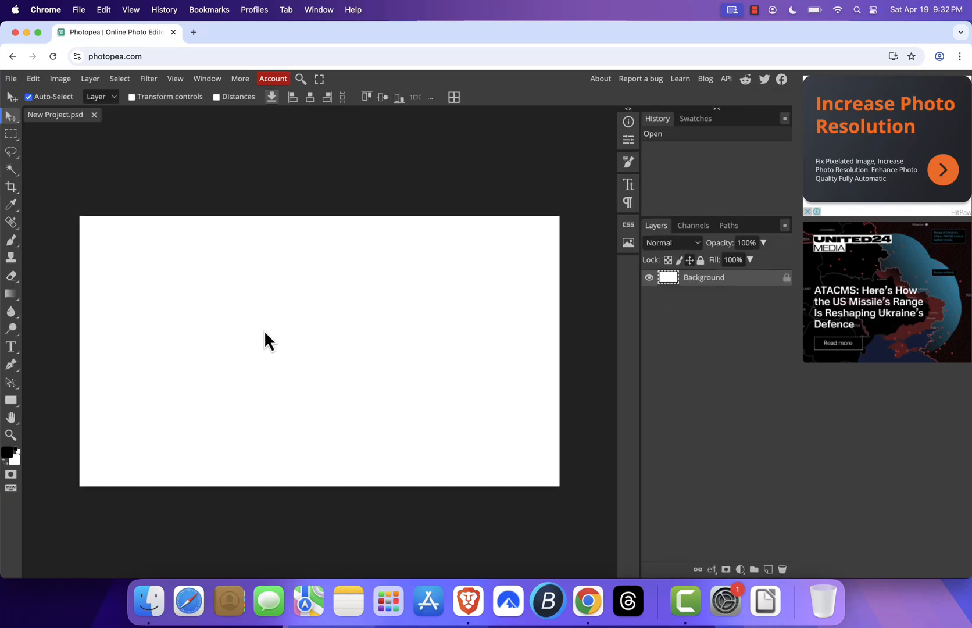
pyautogui.moveTo(94, 225)
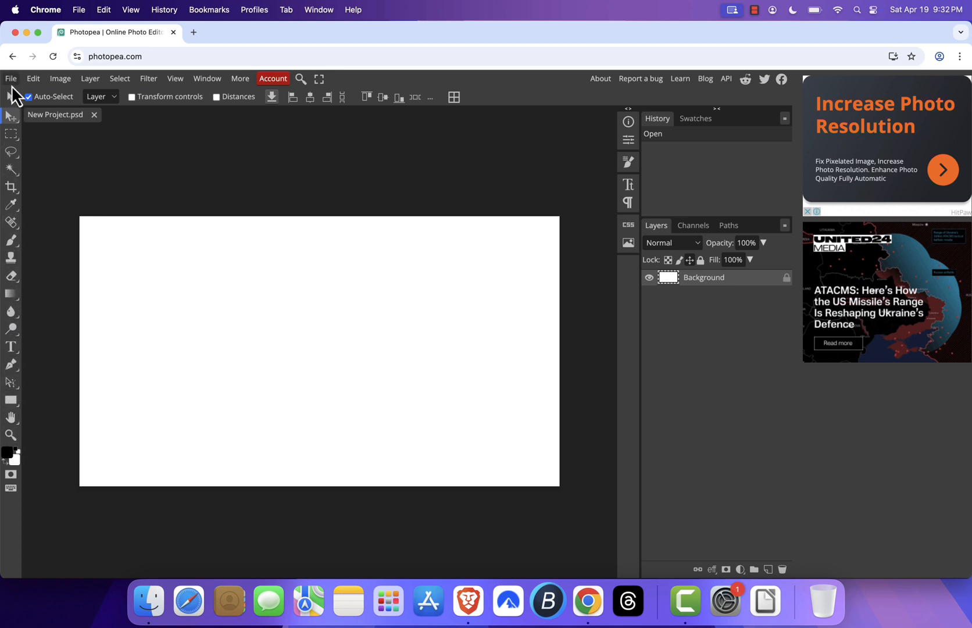
pyautogui.click(60, 79)
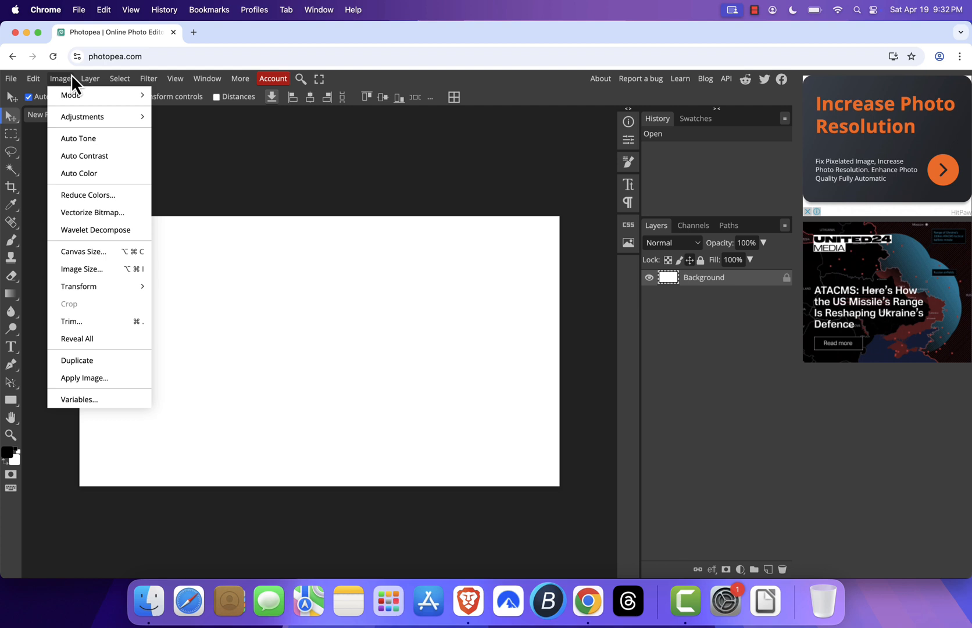
pyautogui.click(259, 95)
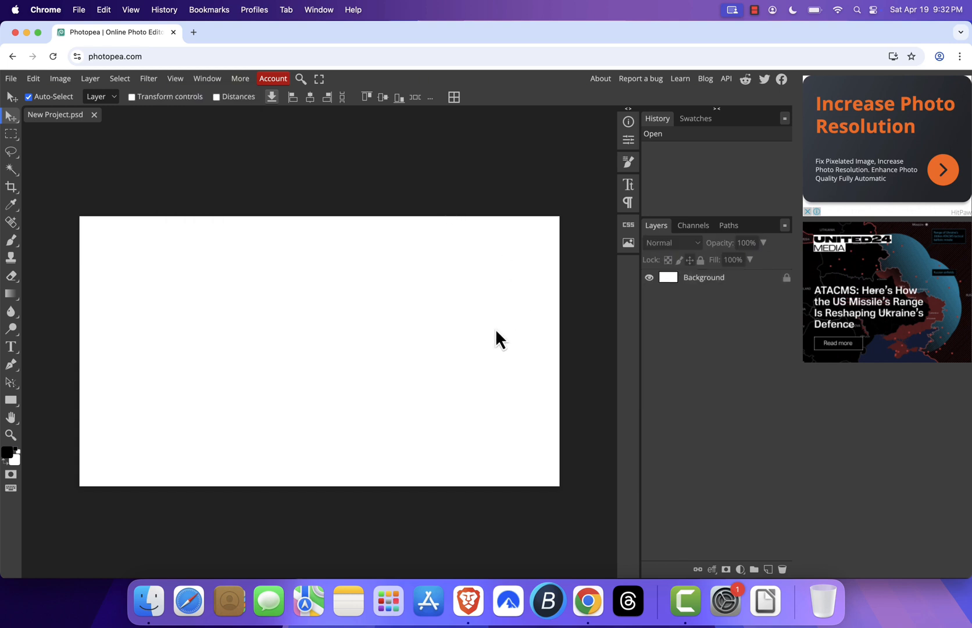
pyautogui.moveTo(371, 325)
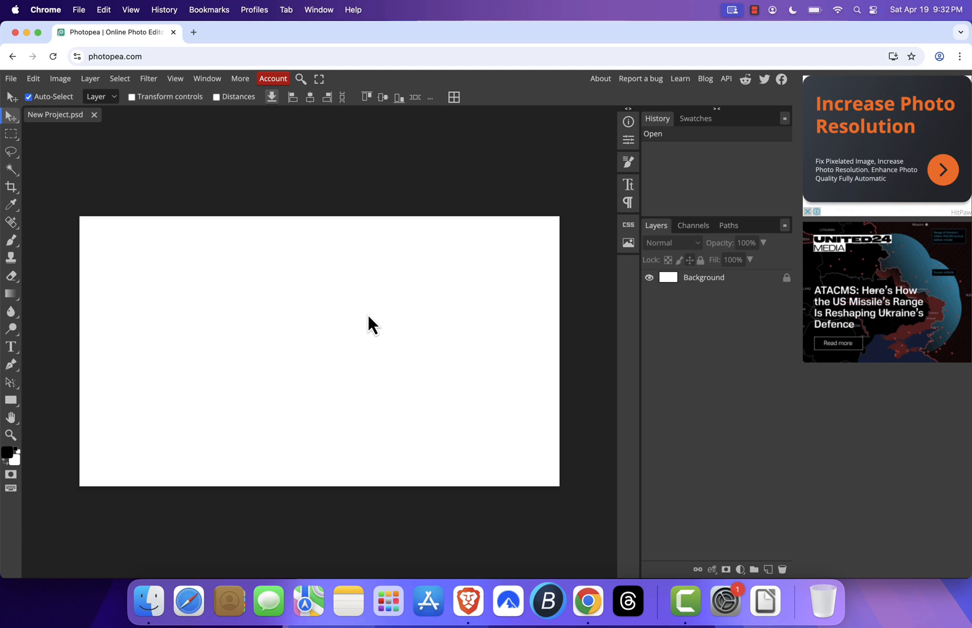
pyautogui.moveTo(414, 211)
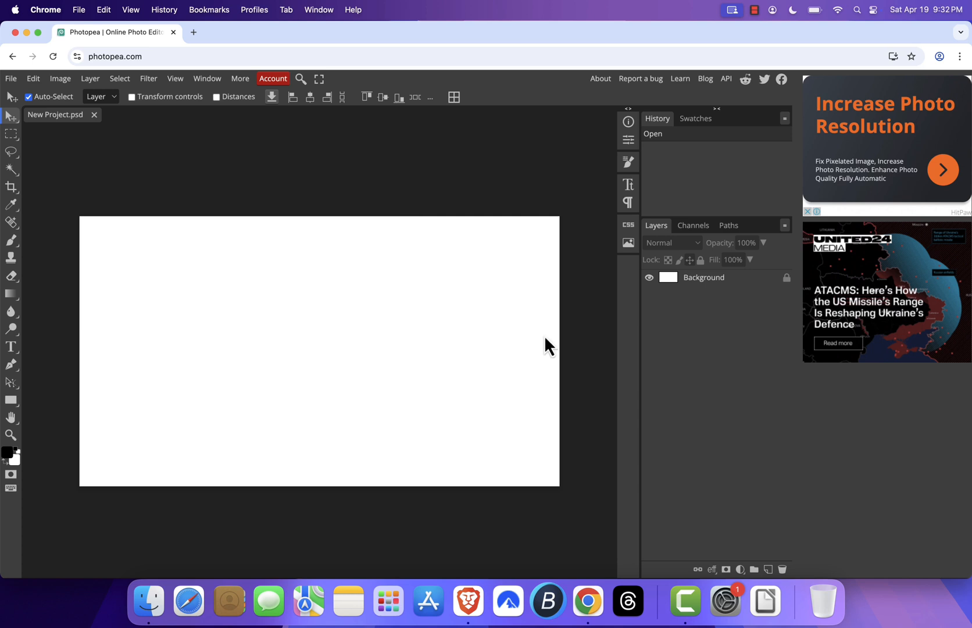
pyautogui.moveTo(789, 408)
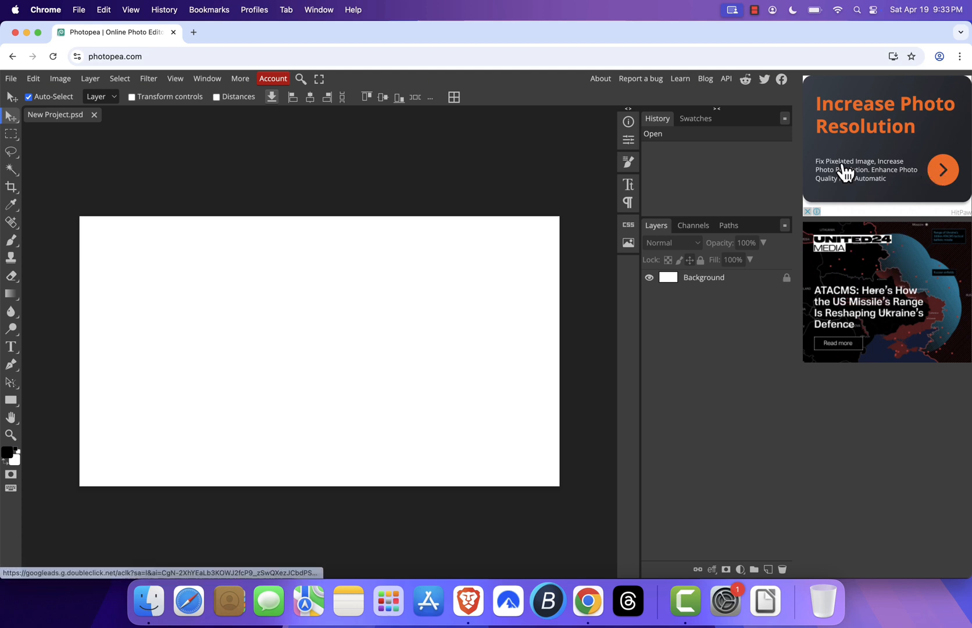
pyautogui.moveTo(452, 342)
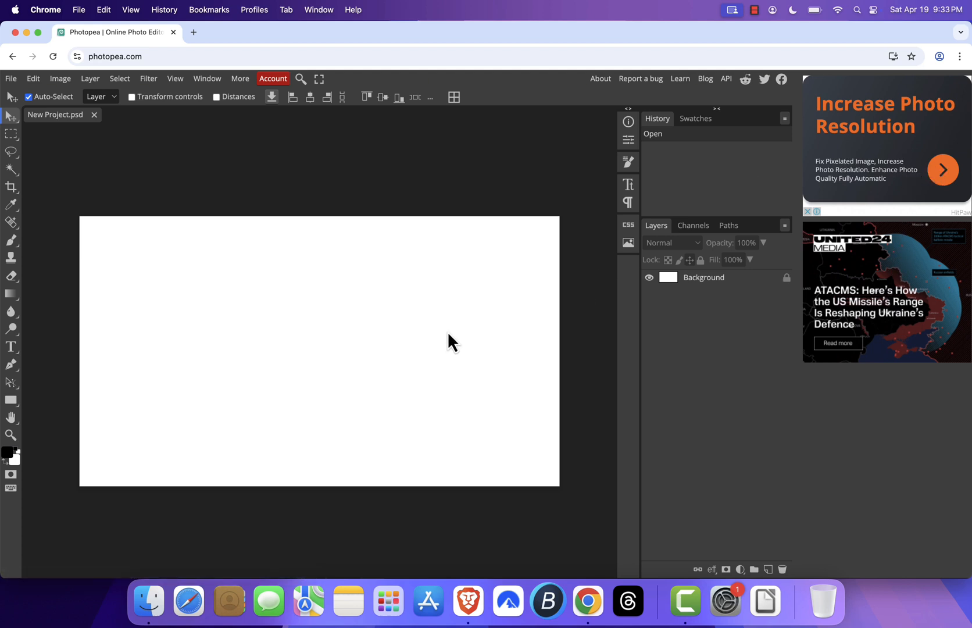
pyautogui.moveTo(426, 373)
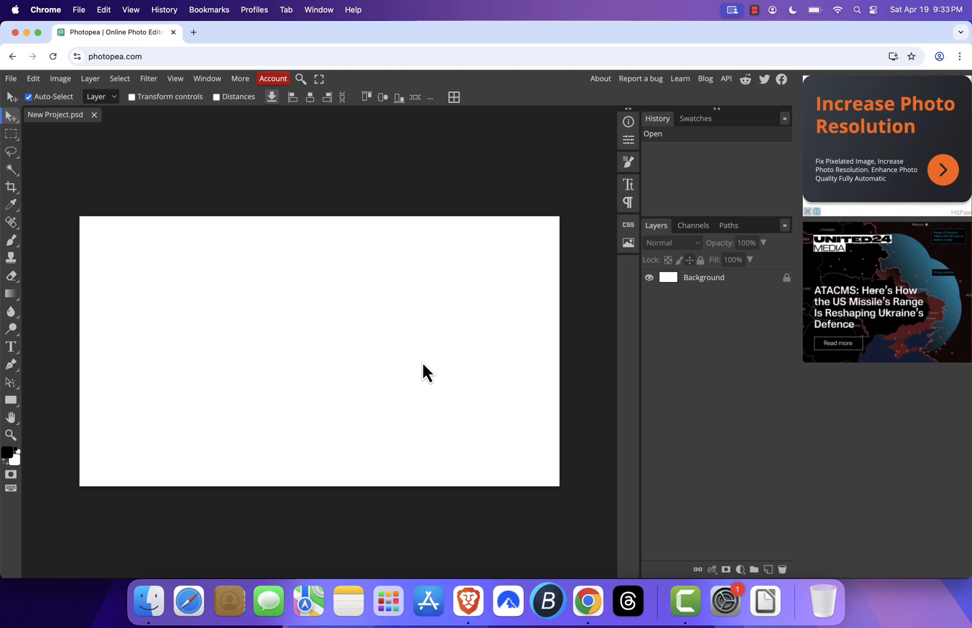
pyautogui.moveTo(365, 316)
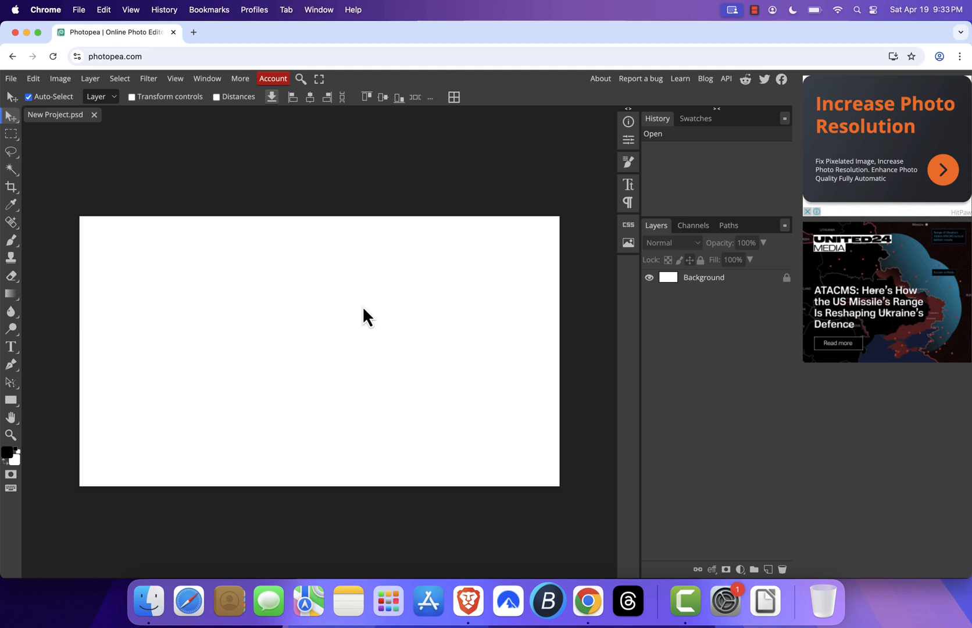